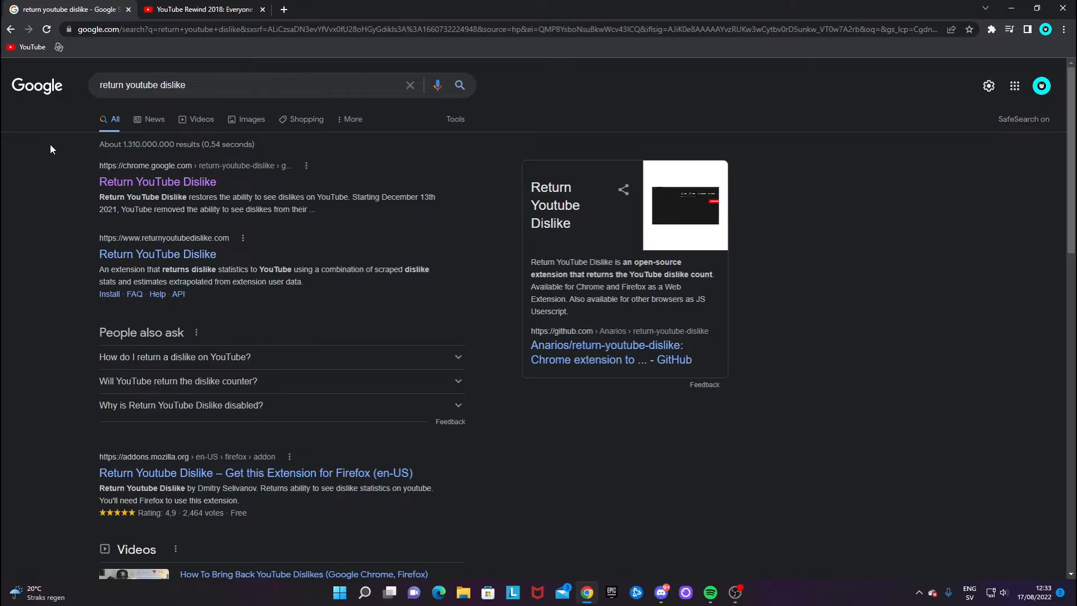
mouse_move(67, 161)
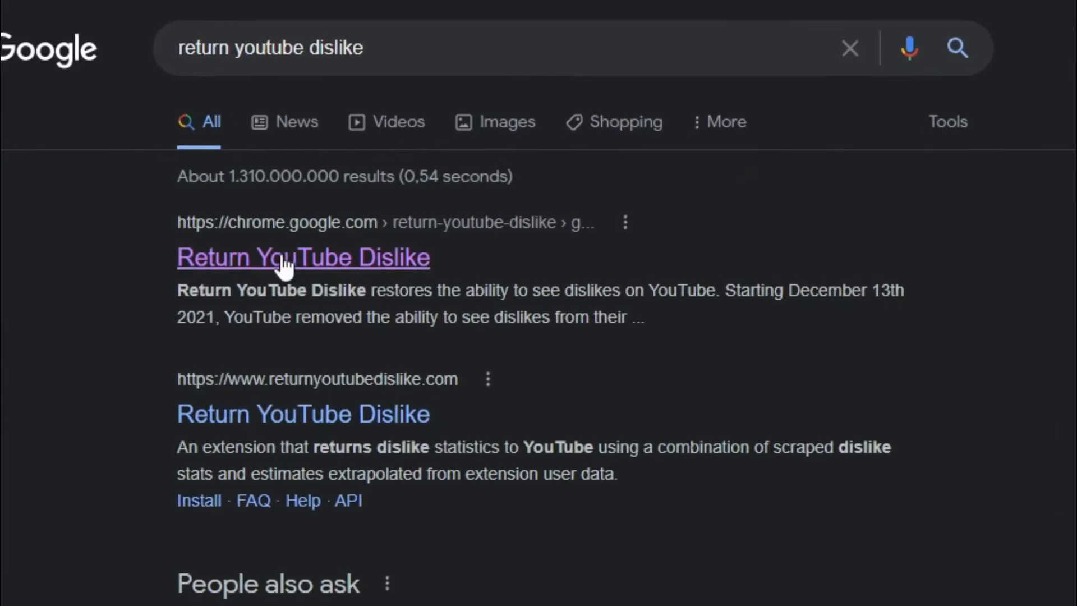
- Add Return YouTube Dislike to Chrome from its Web Store page and confirm the install
click(288, 258)
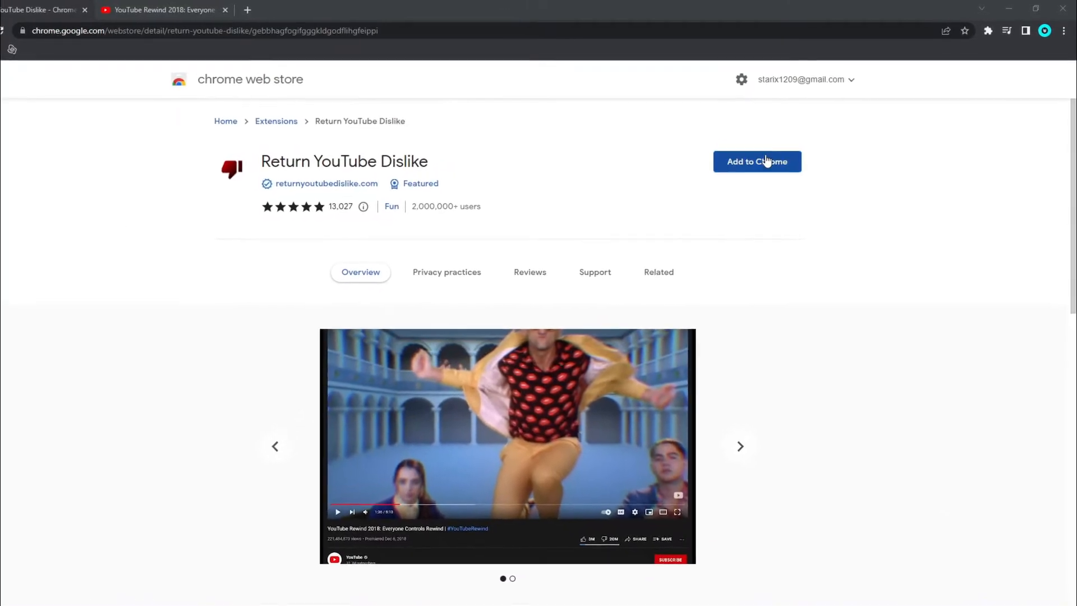
click(757, 161)
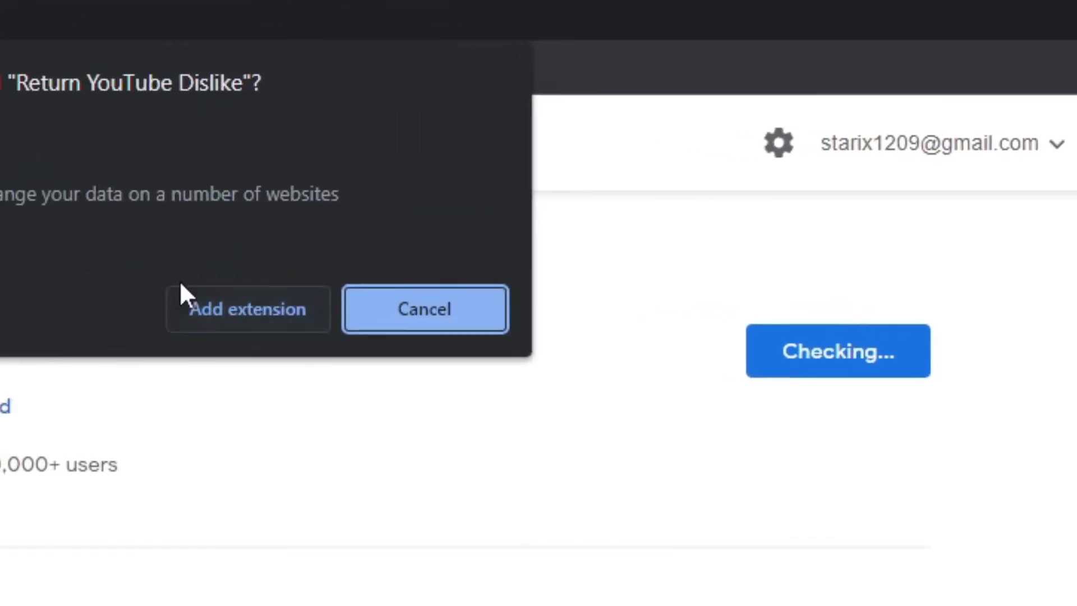
click(248, 309)
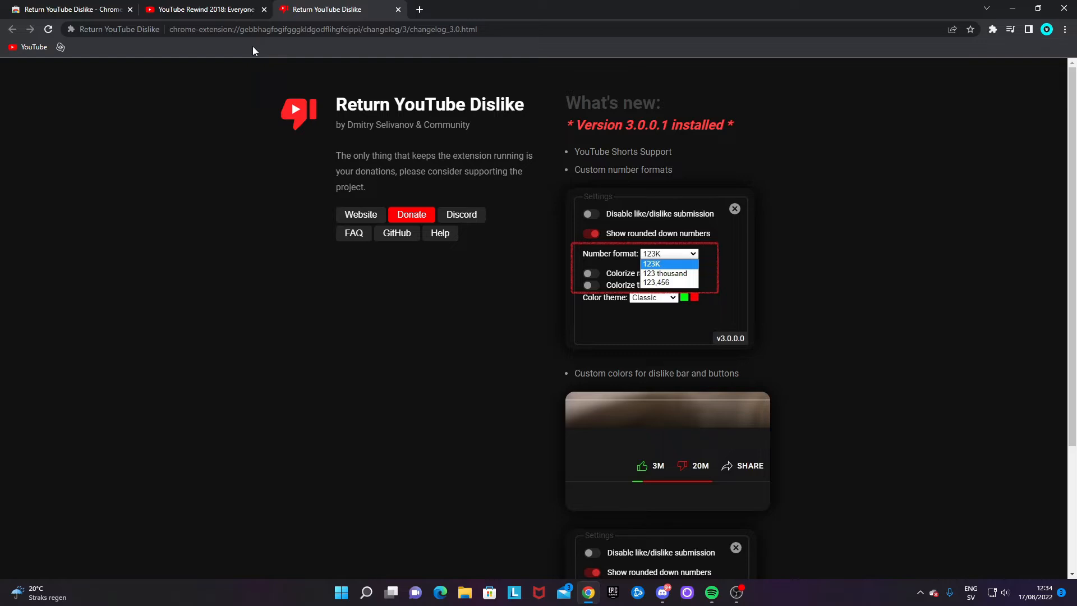
- Return to the YouTube Rewind 2018 video, now showing its 20M dislike count
click(202, 9)
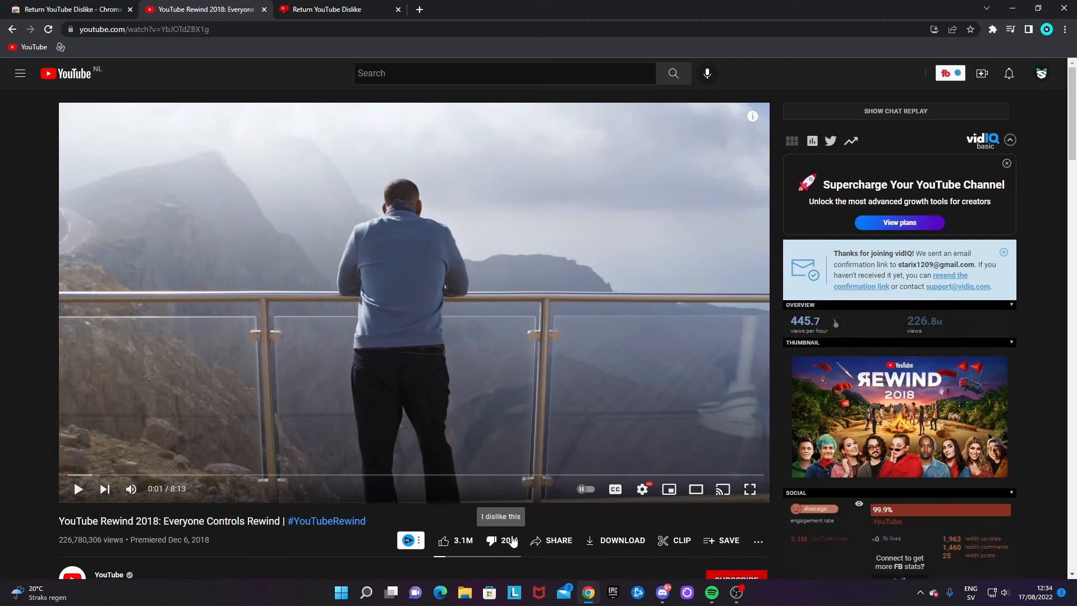
- Scroll the comments, play the 'most liked youtube video' suggestion, then return to the store page
scroll(down, 3)
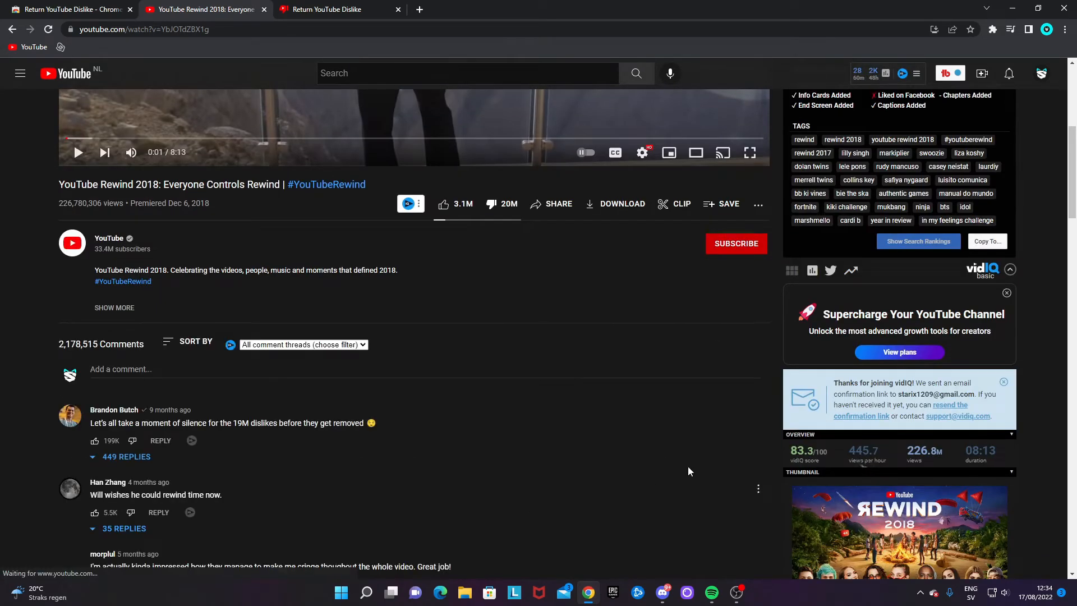
scroll(down, 3)
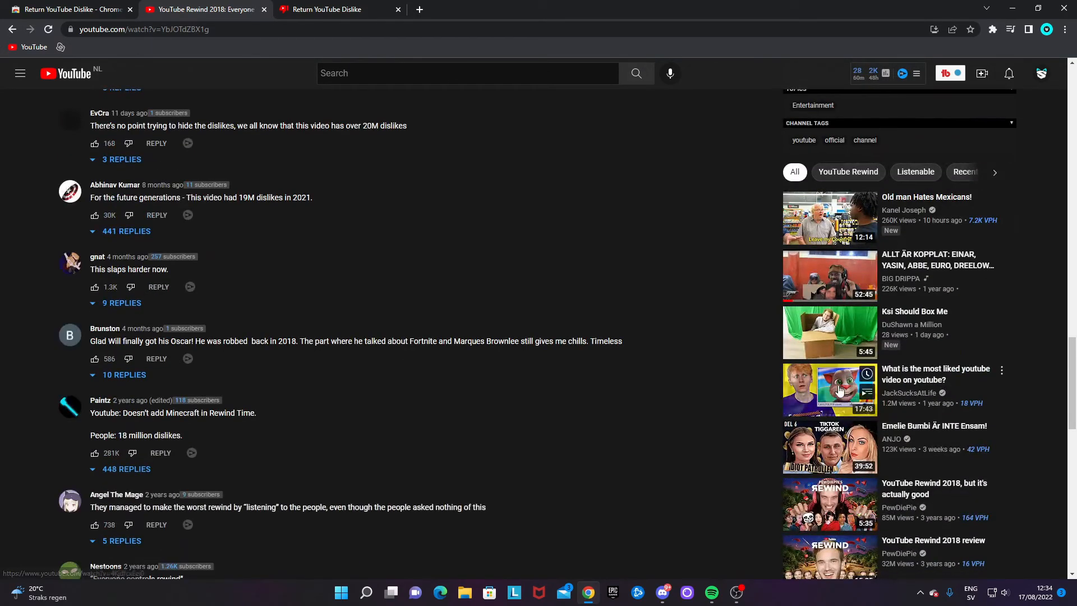
click(830, 390)
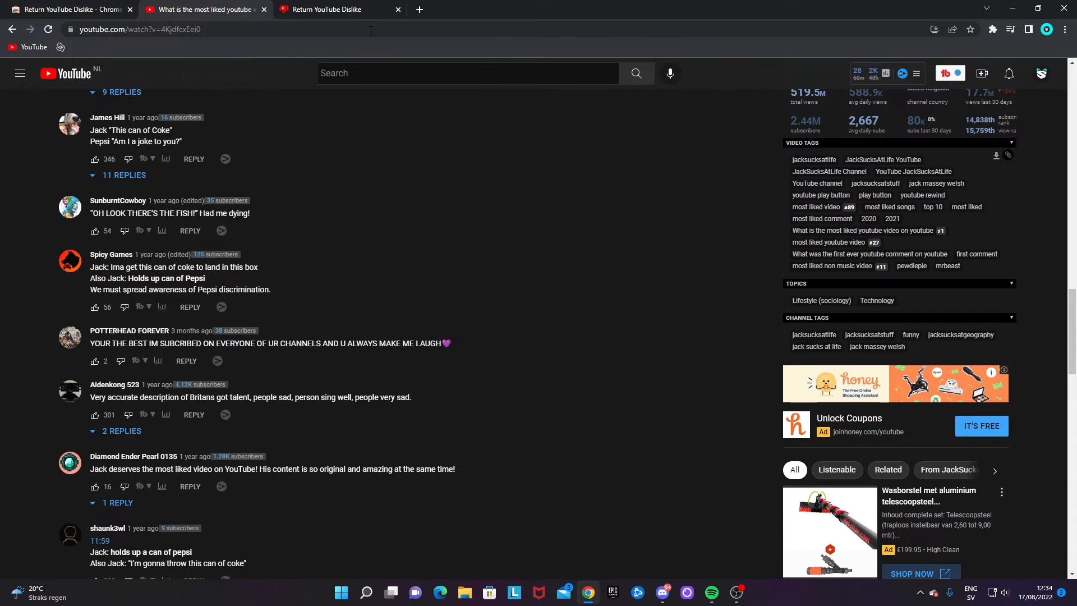
click(329, 8)
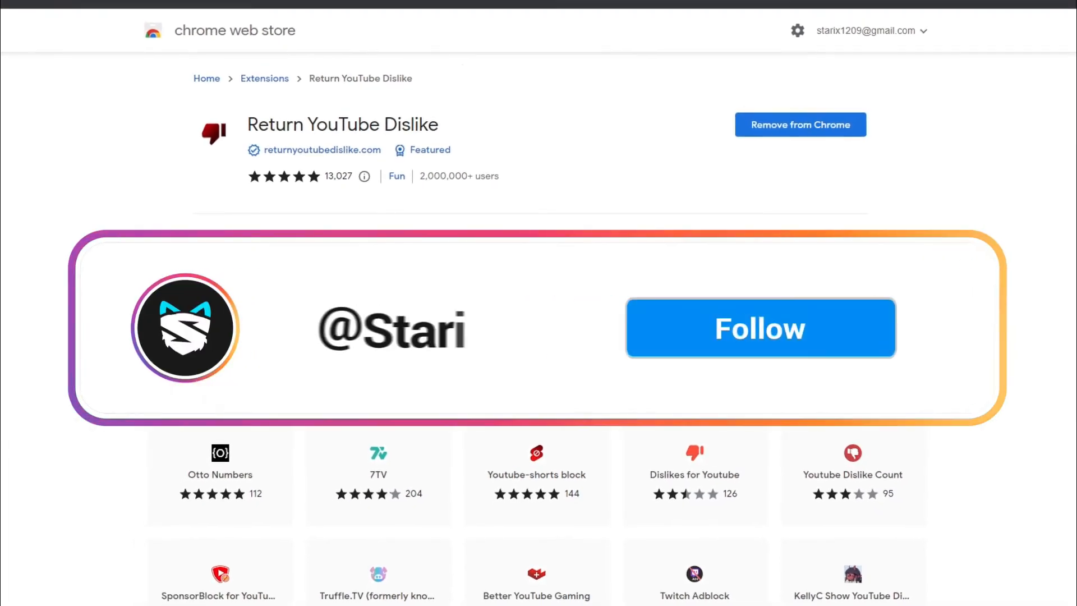
click(761, 327)
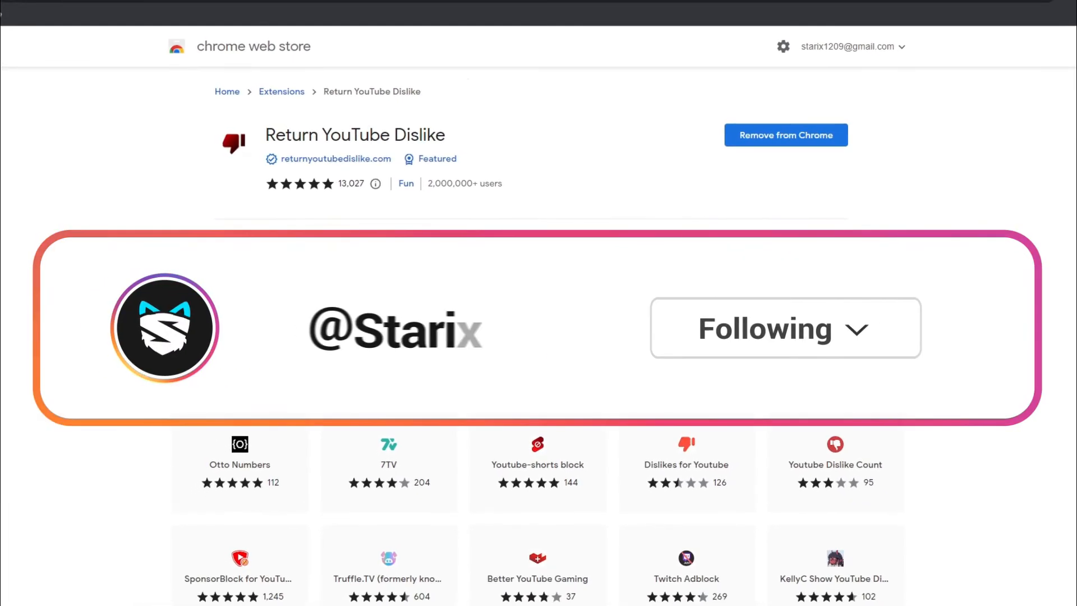